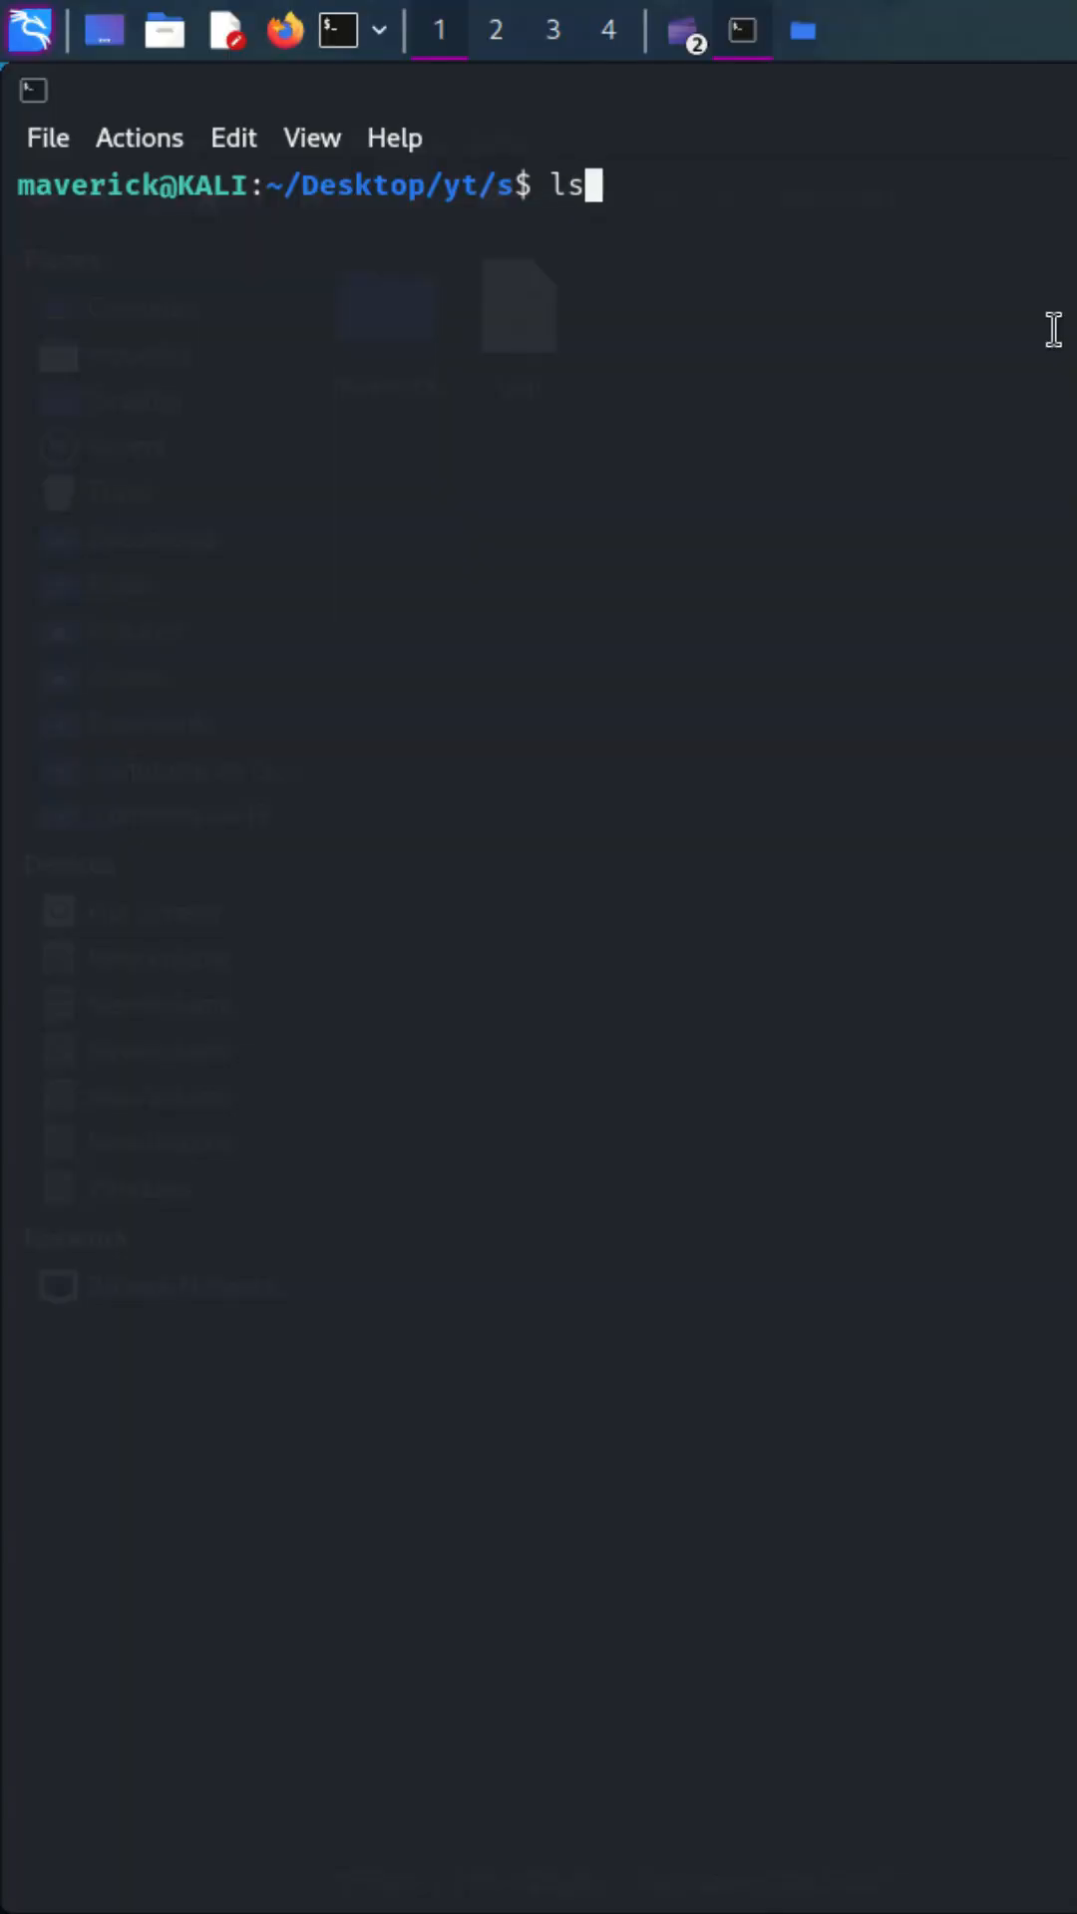
Step: List the s folder, delete gap with rm -r gap, and confirm only maverick remains
{"action": "key", "text": "Return"}
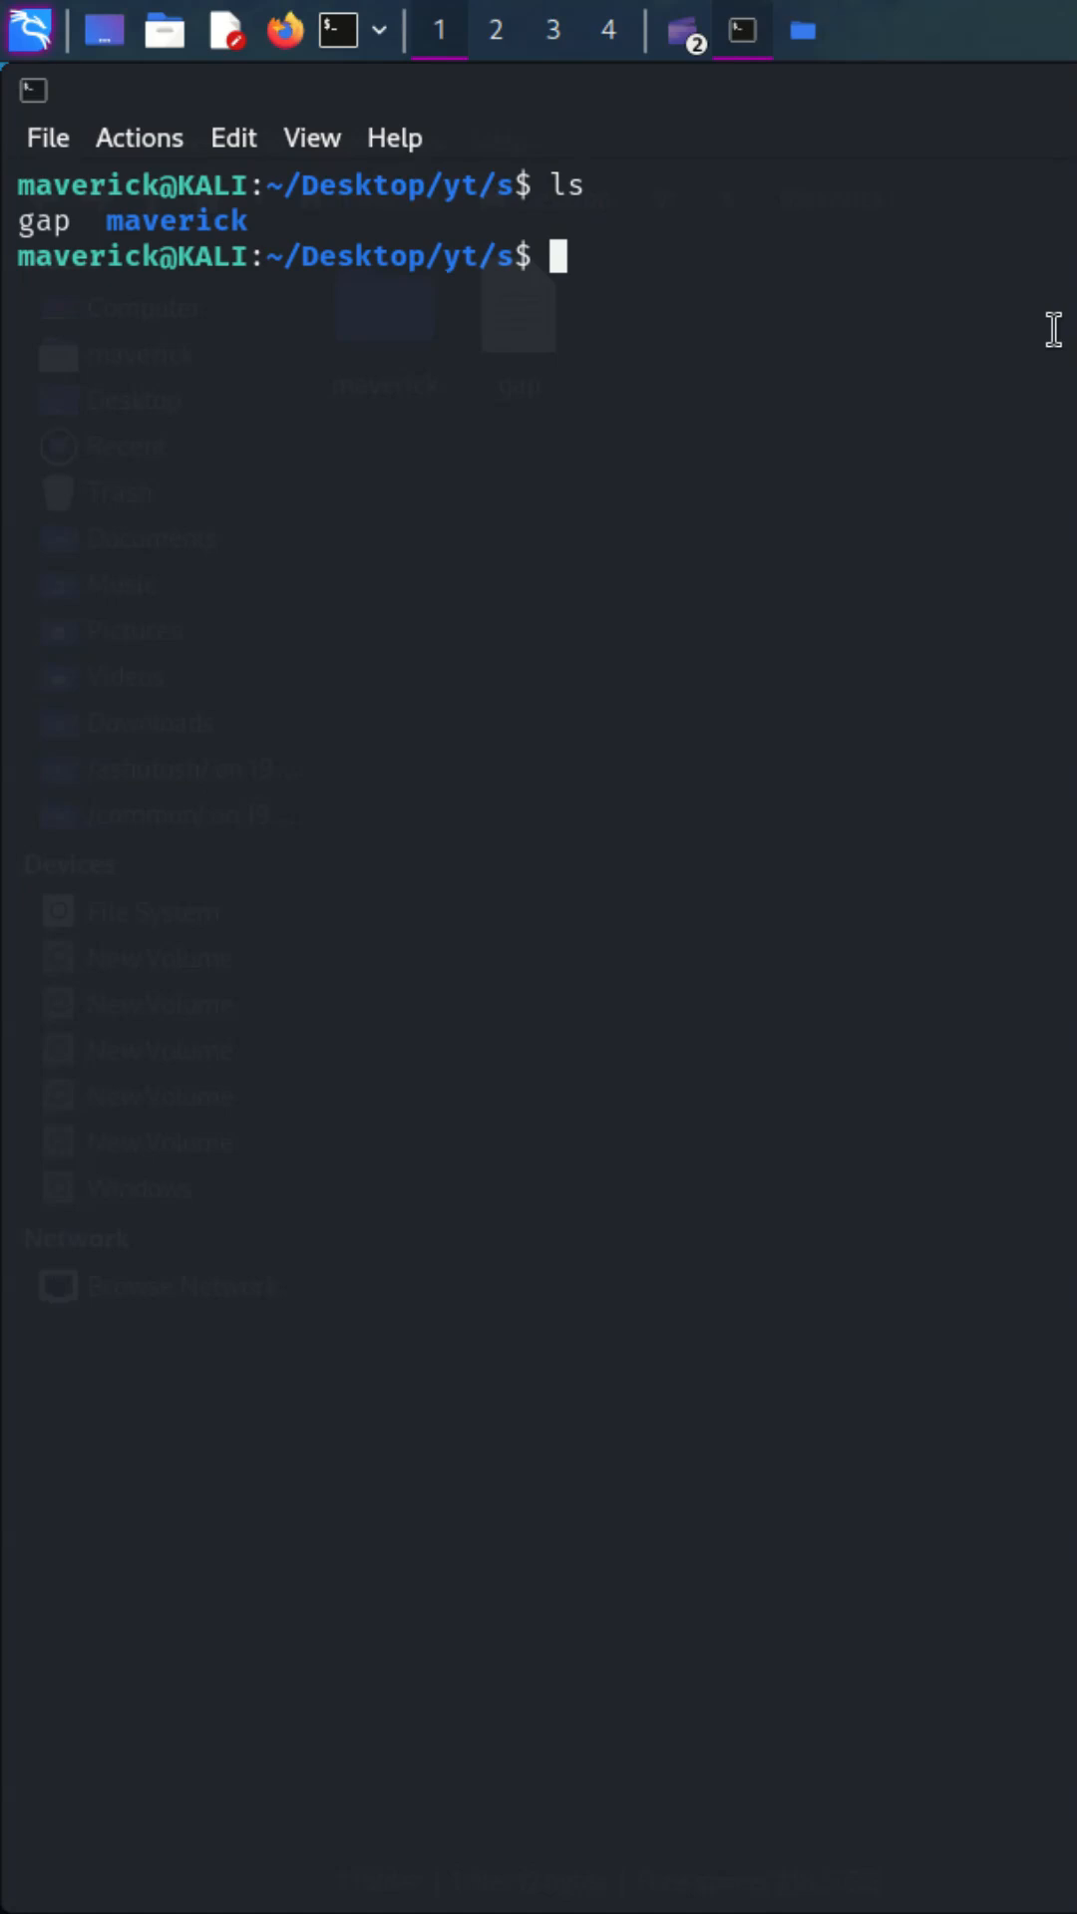
{"action": "type", "text": "r"}
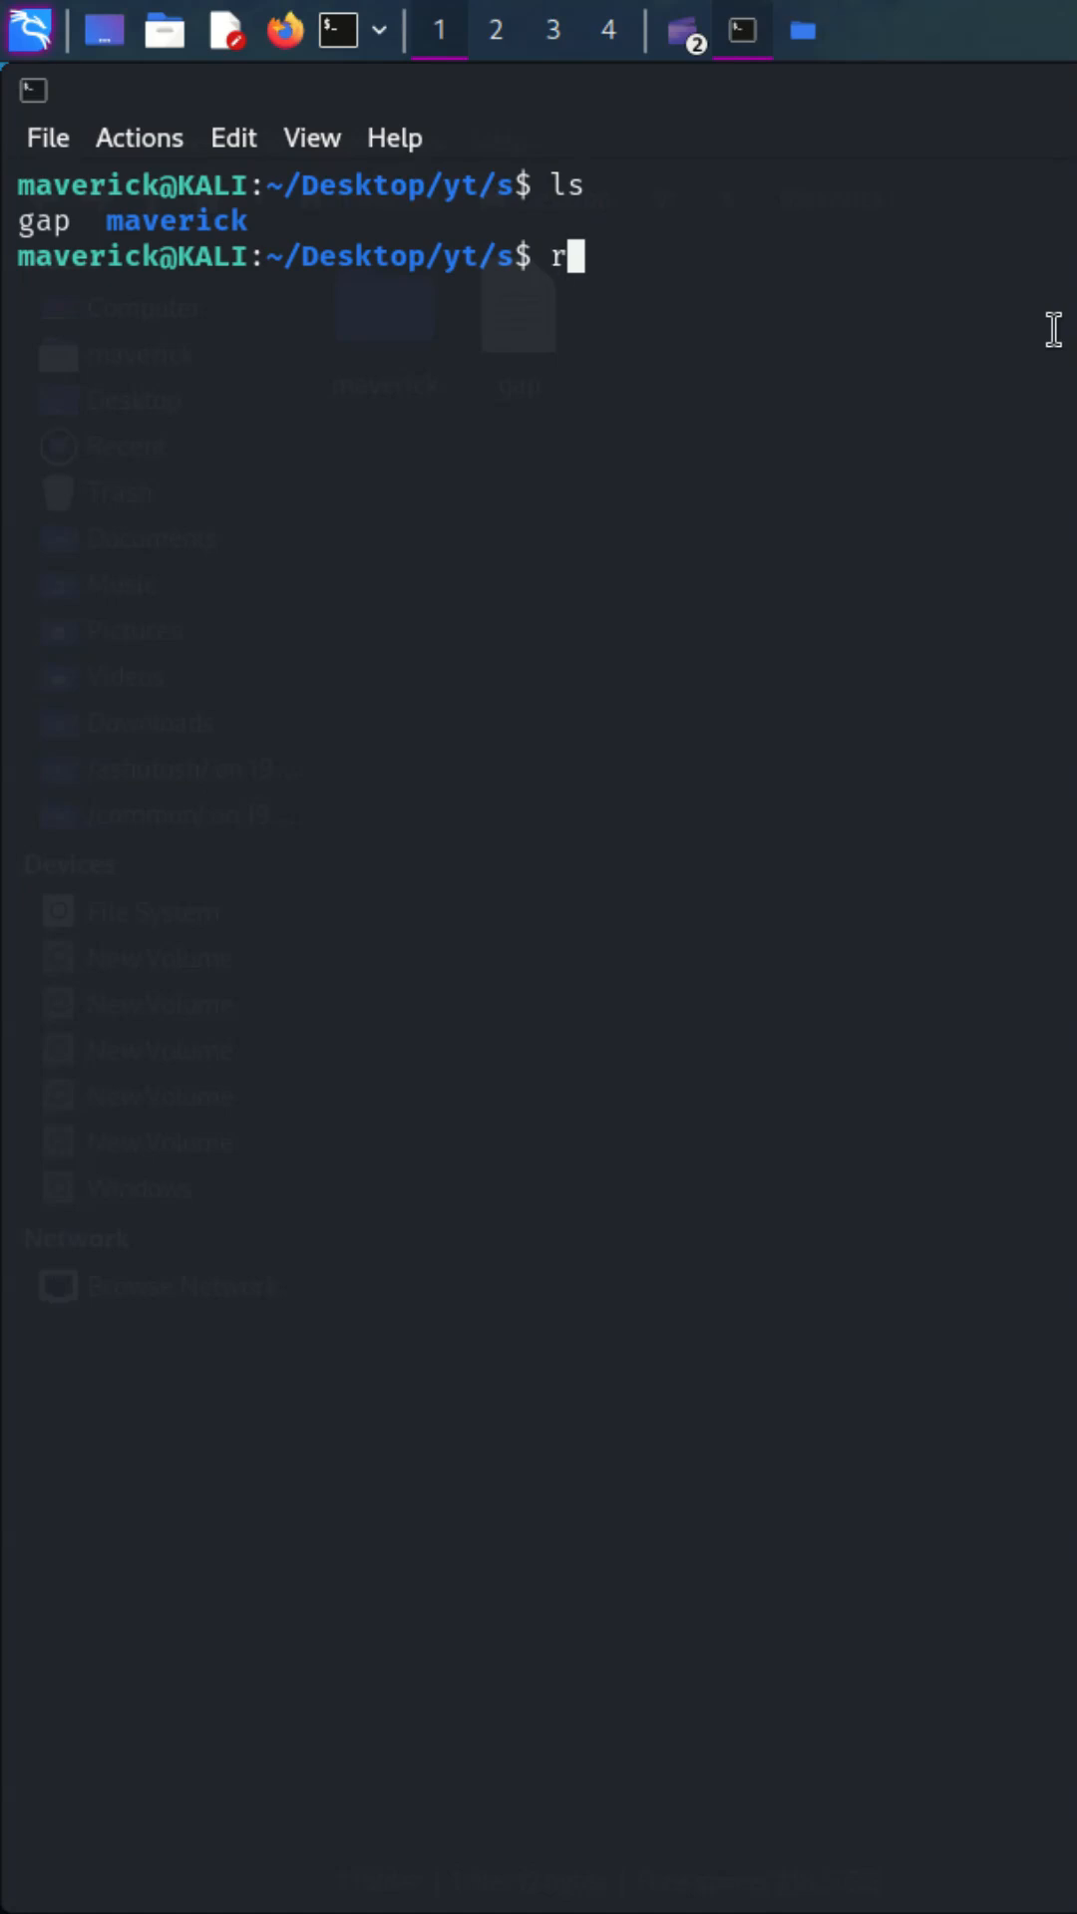
{"action": "type", "text": "m -r"}
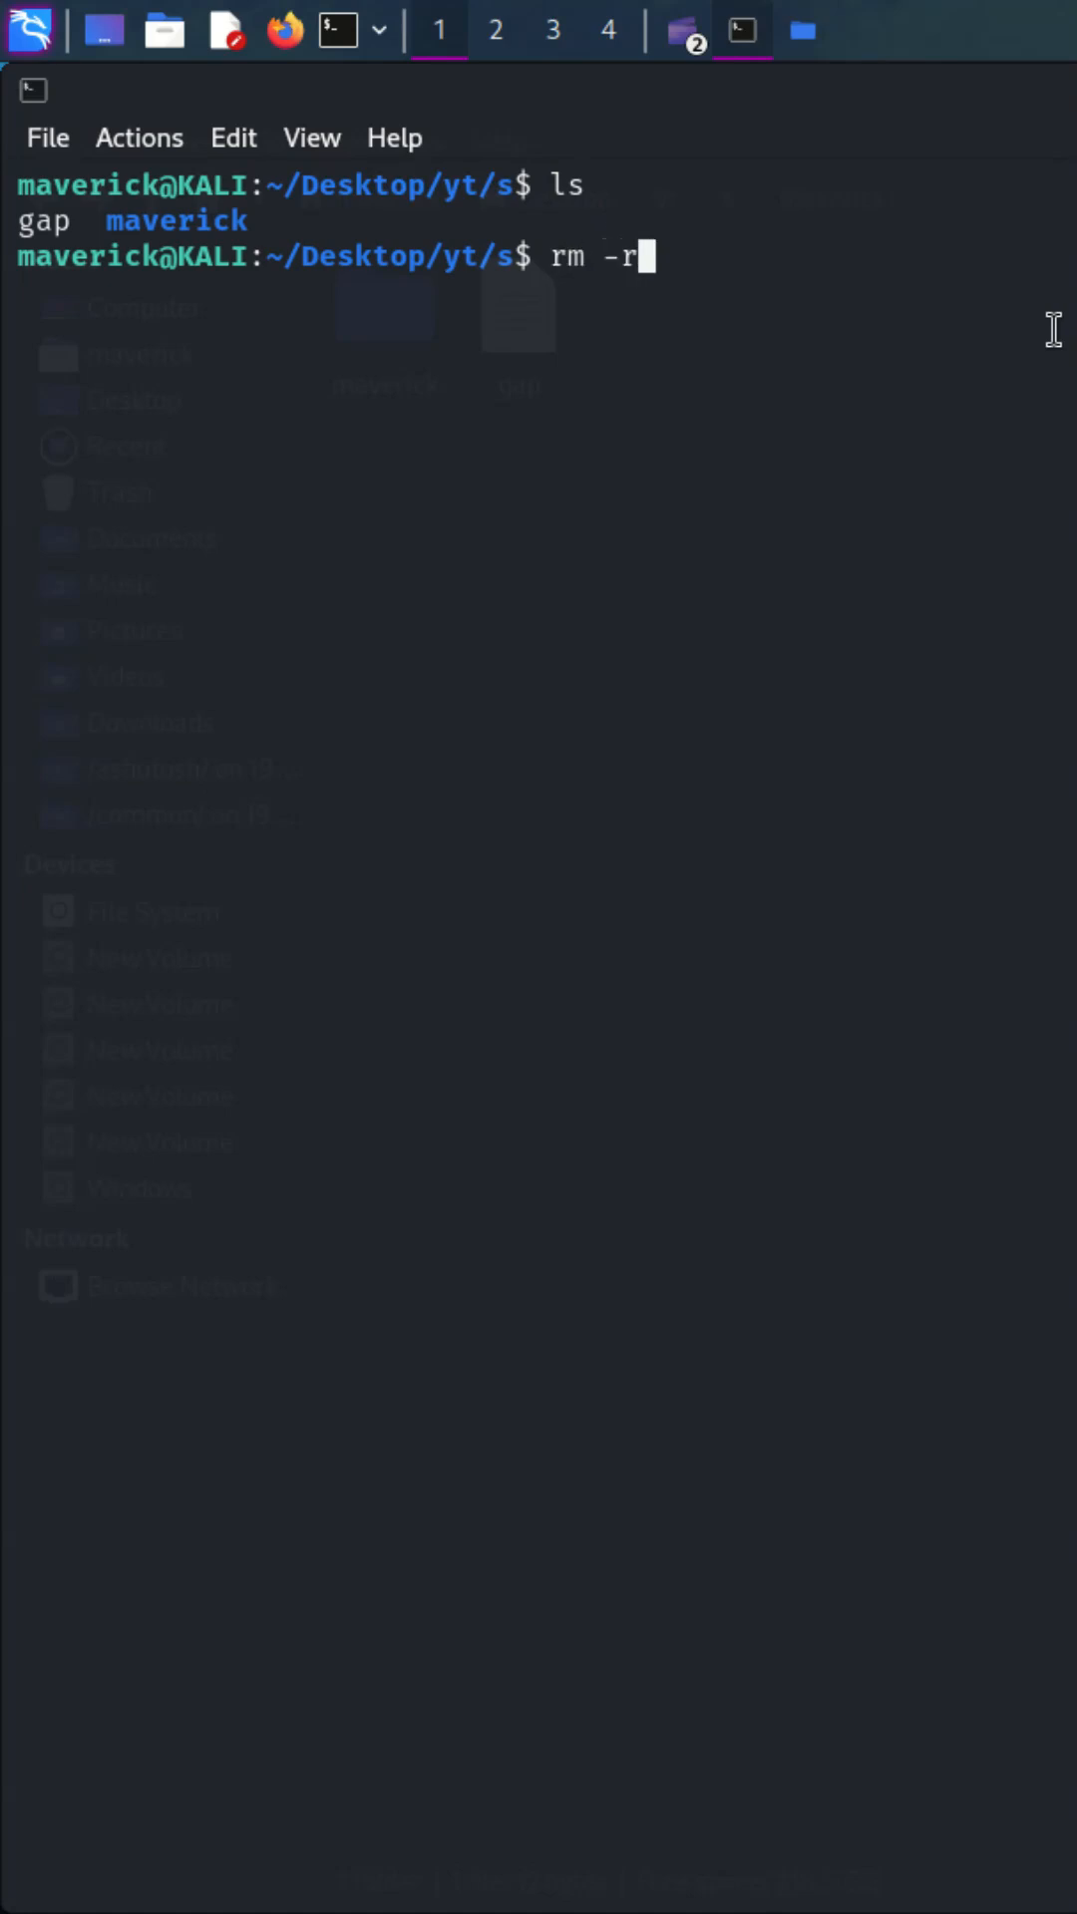
{"action": "type", "text": "gap"}
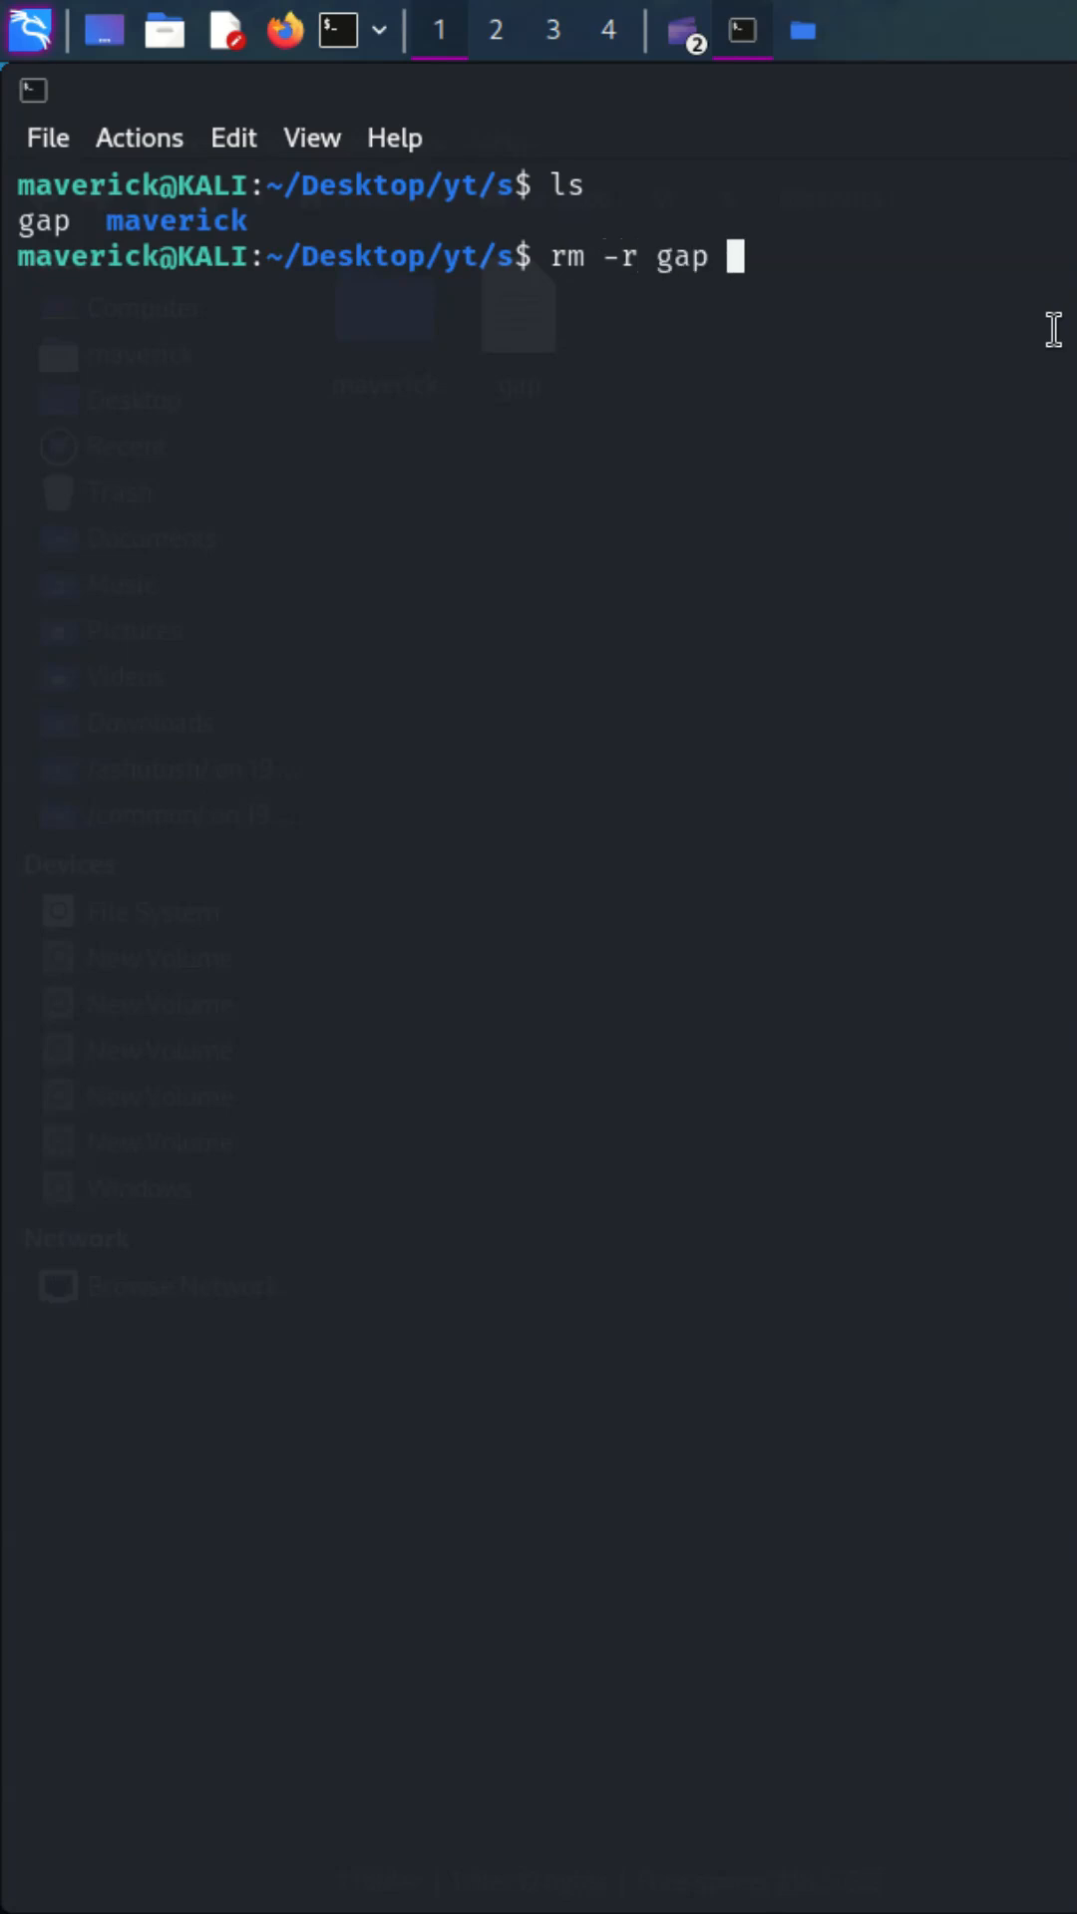
{"action": "type", "text": "ls"}
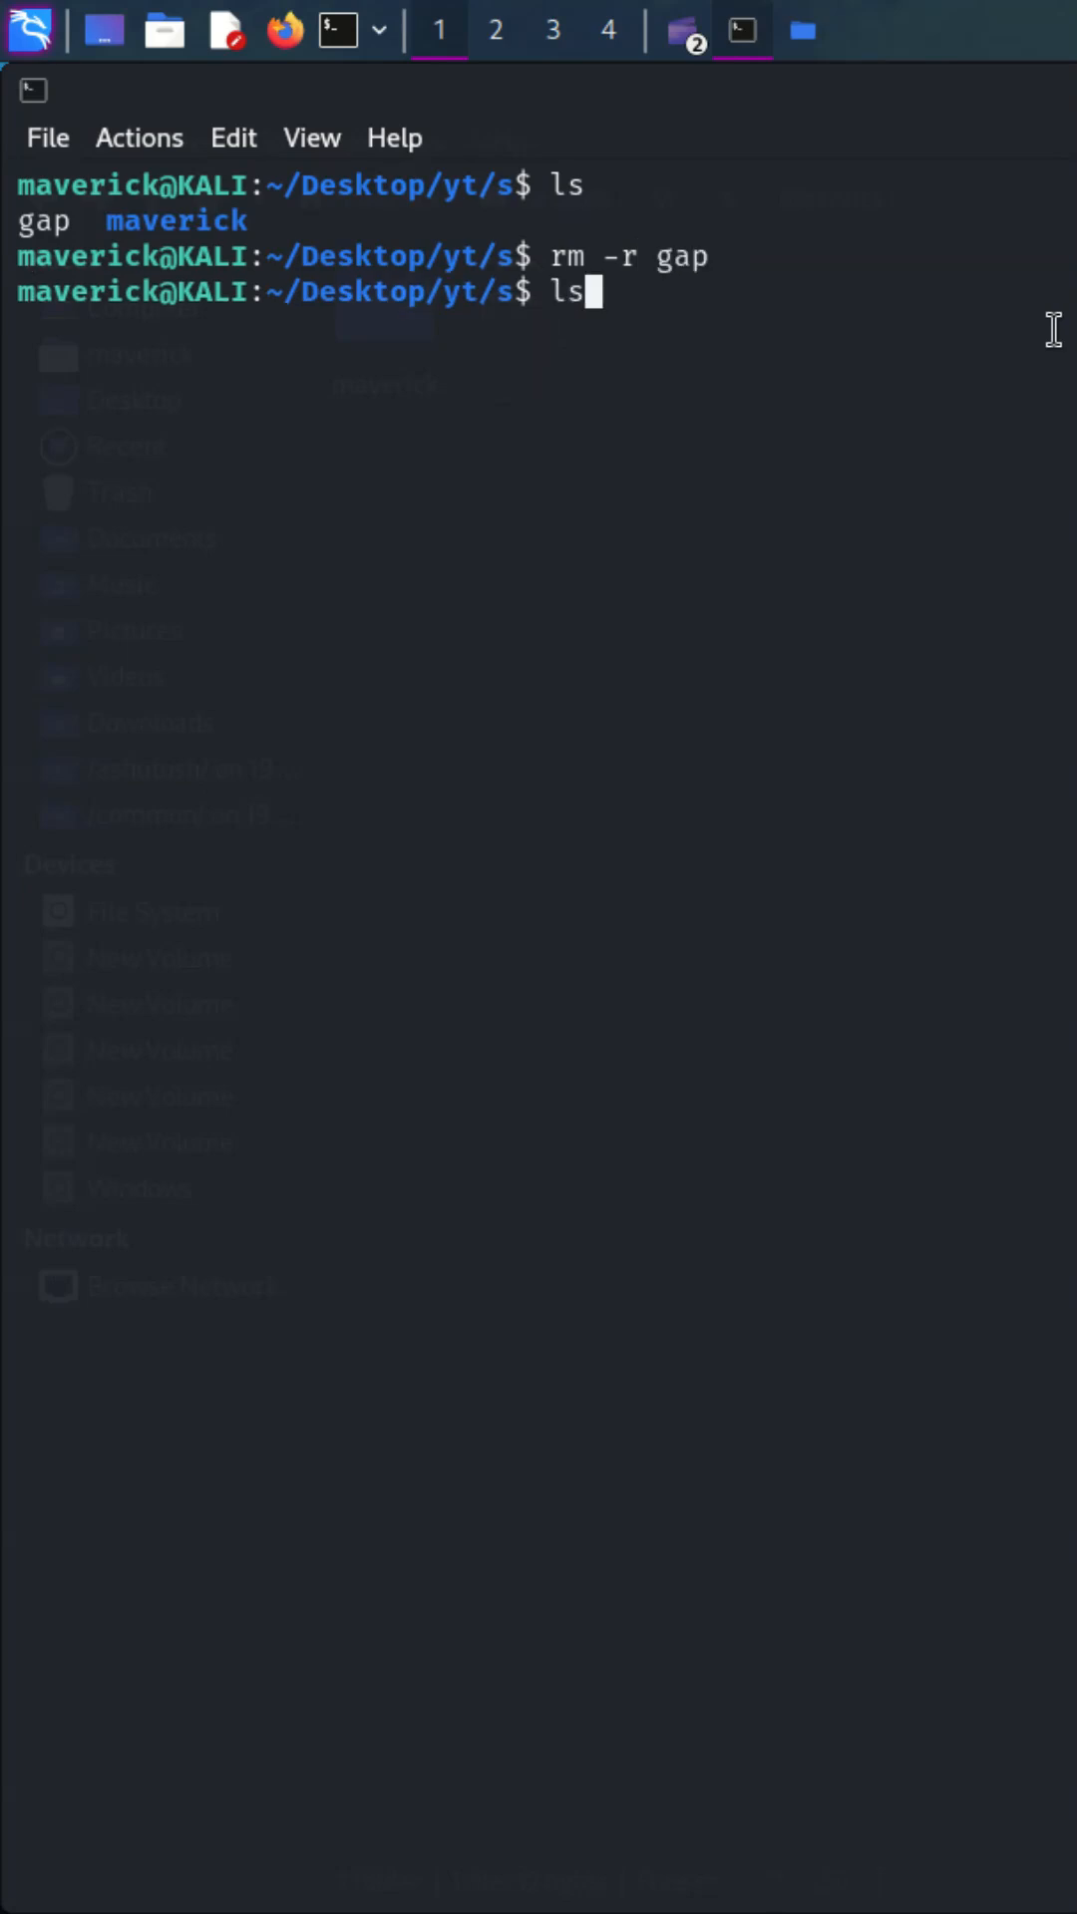
{"action": "key", "text": "Return"}
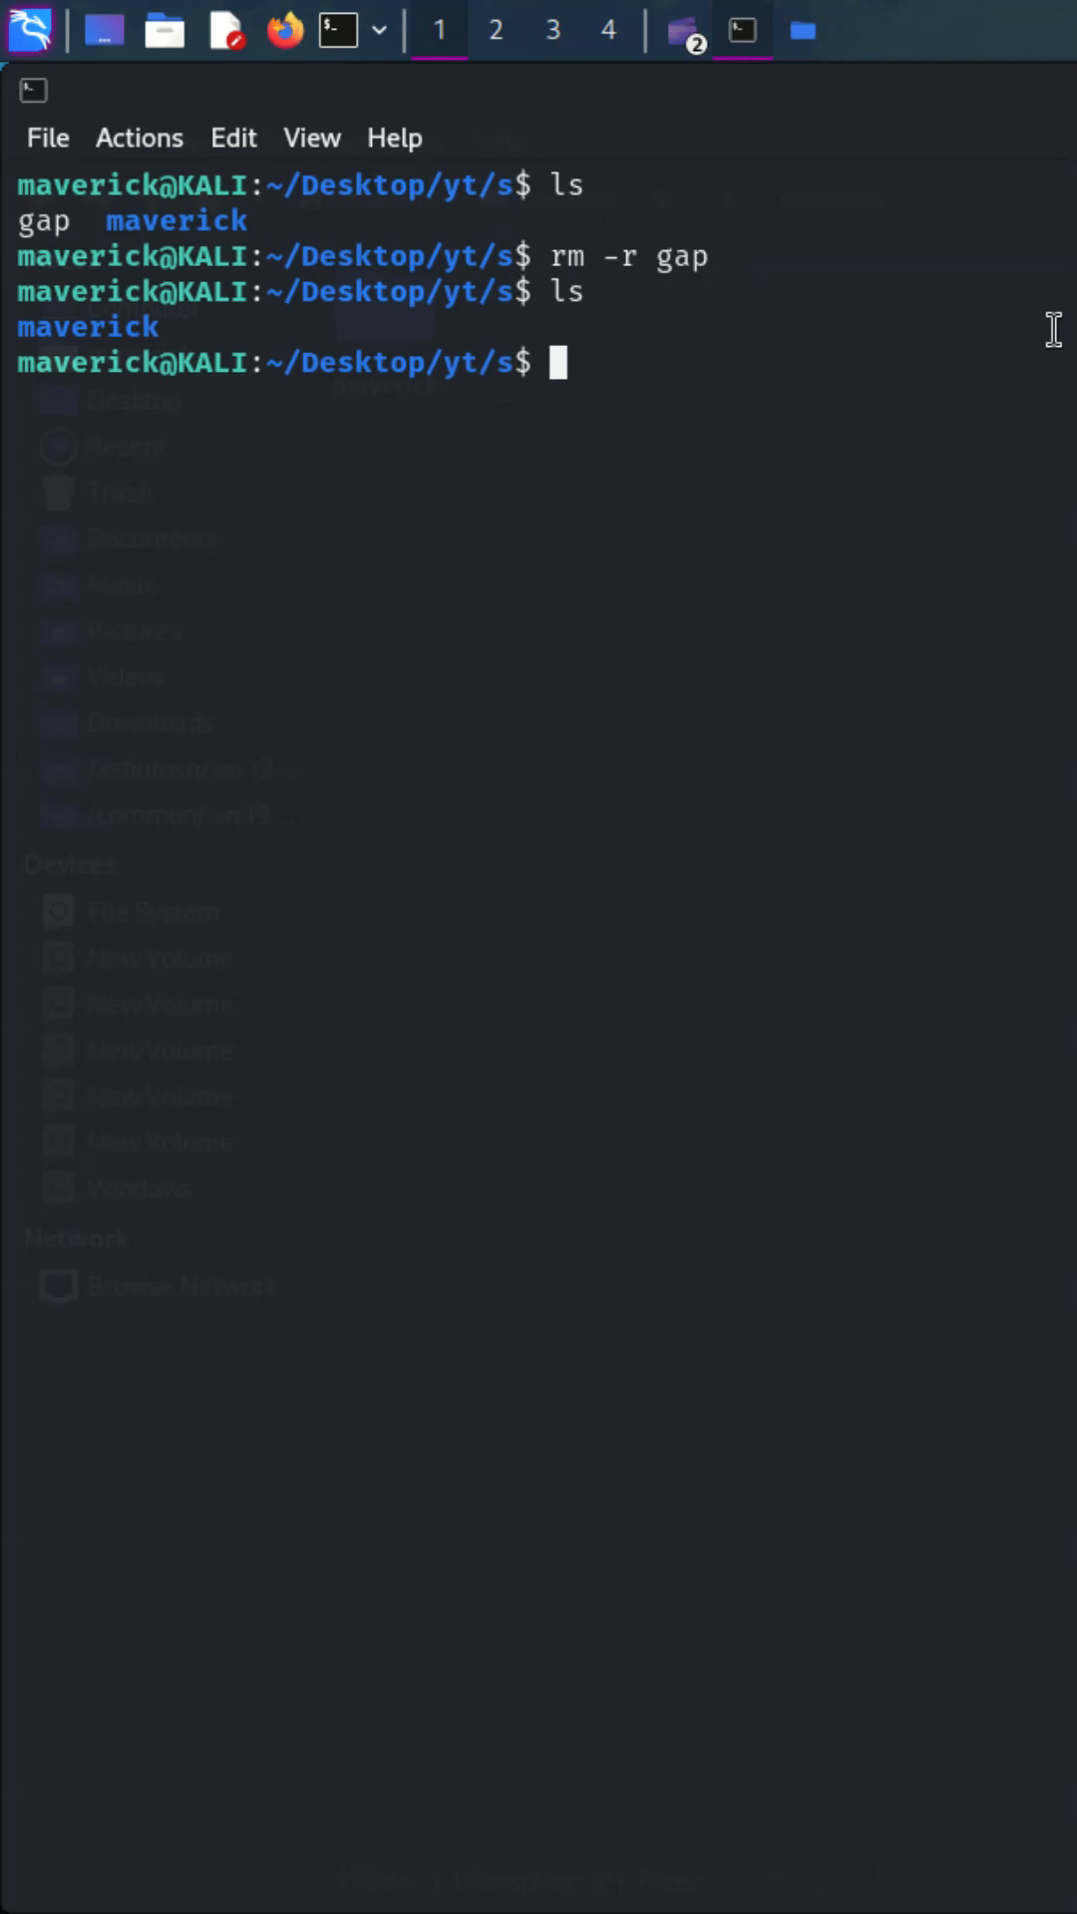
{"action": "type", "text": "rm -"}
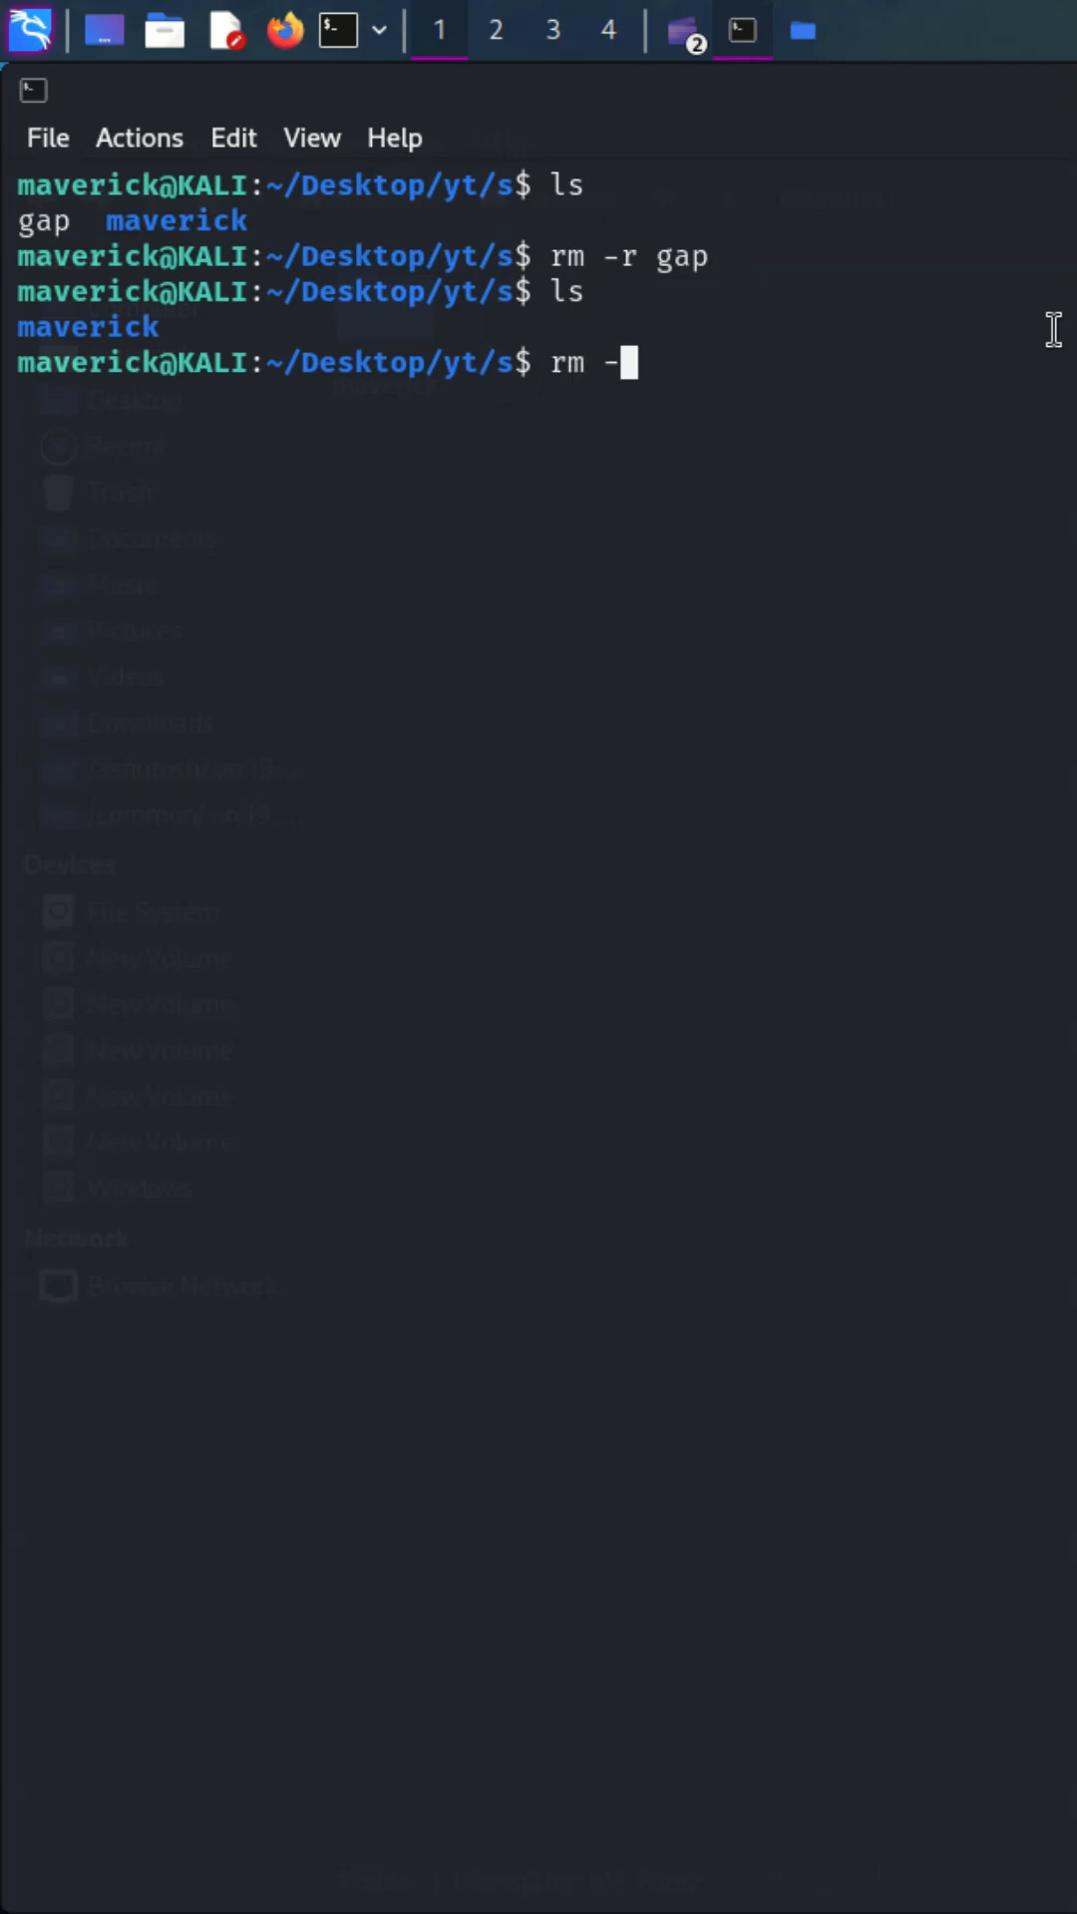
Step: Refresh the s folder listing to show maverick and maverick-2
{"action": "type", "text": "r mm"}
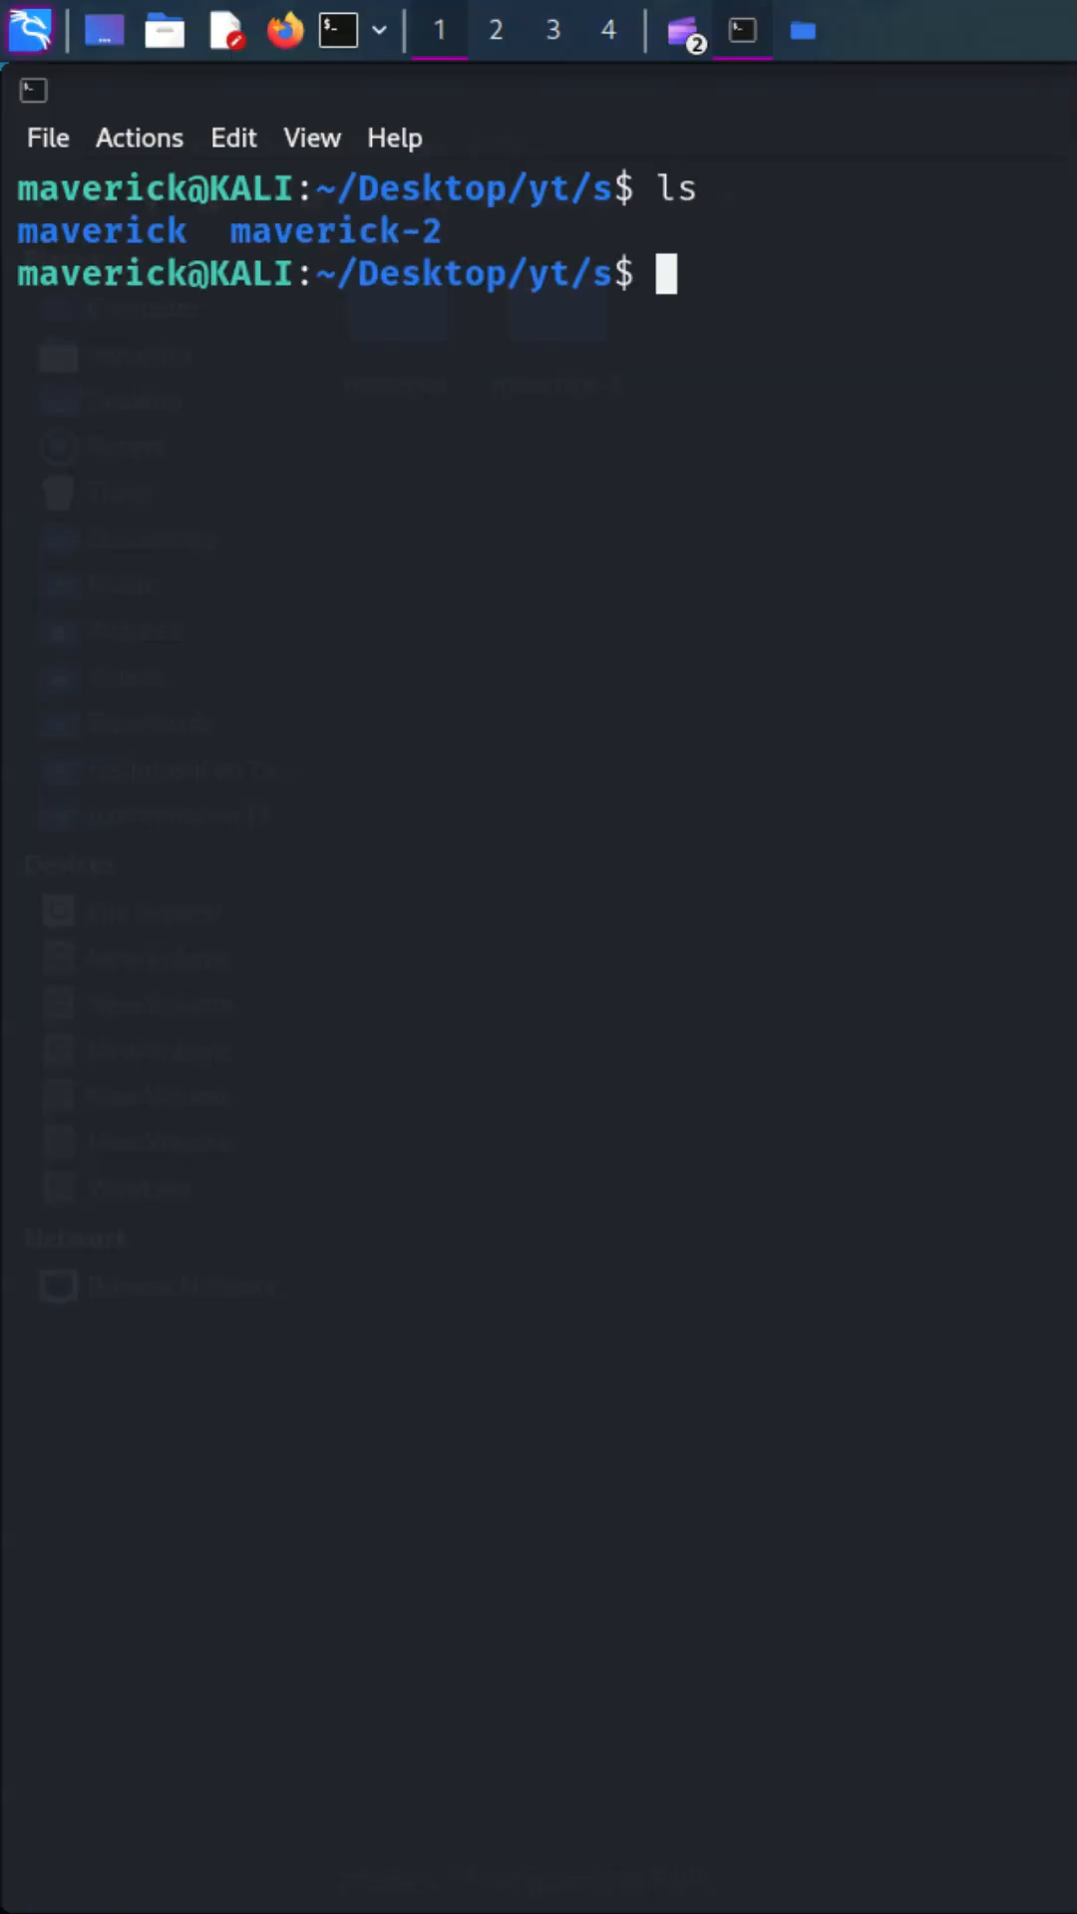
Step: Delete maverick and its gap file via rm -ri, answering y, leaving only maverick-2
{"action": "type", "text": "rm -"}
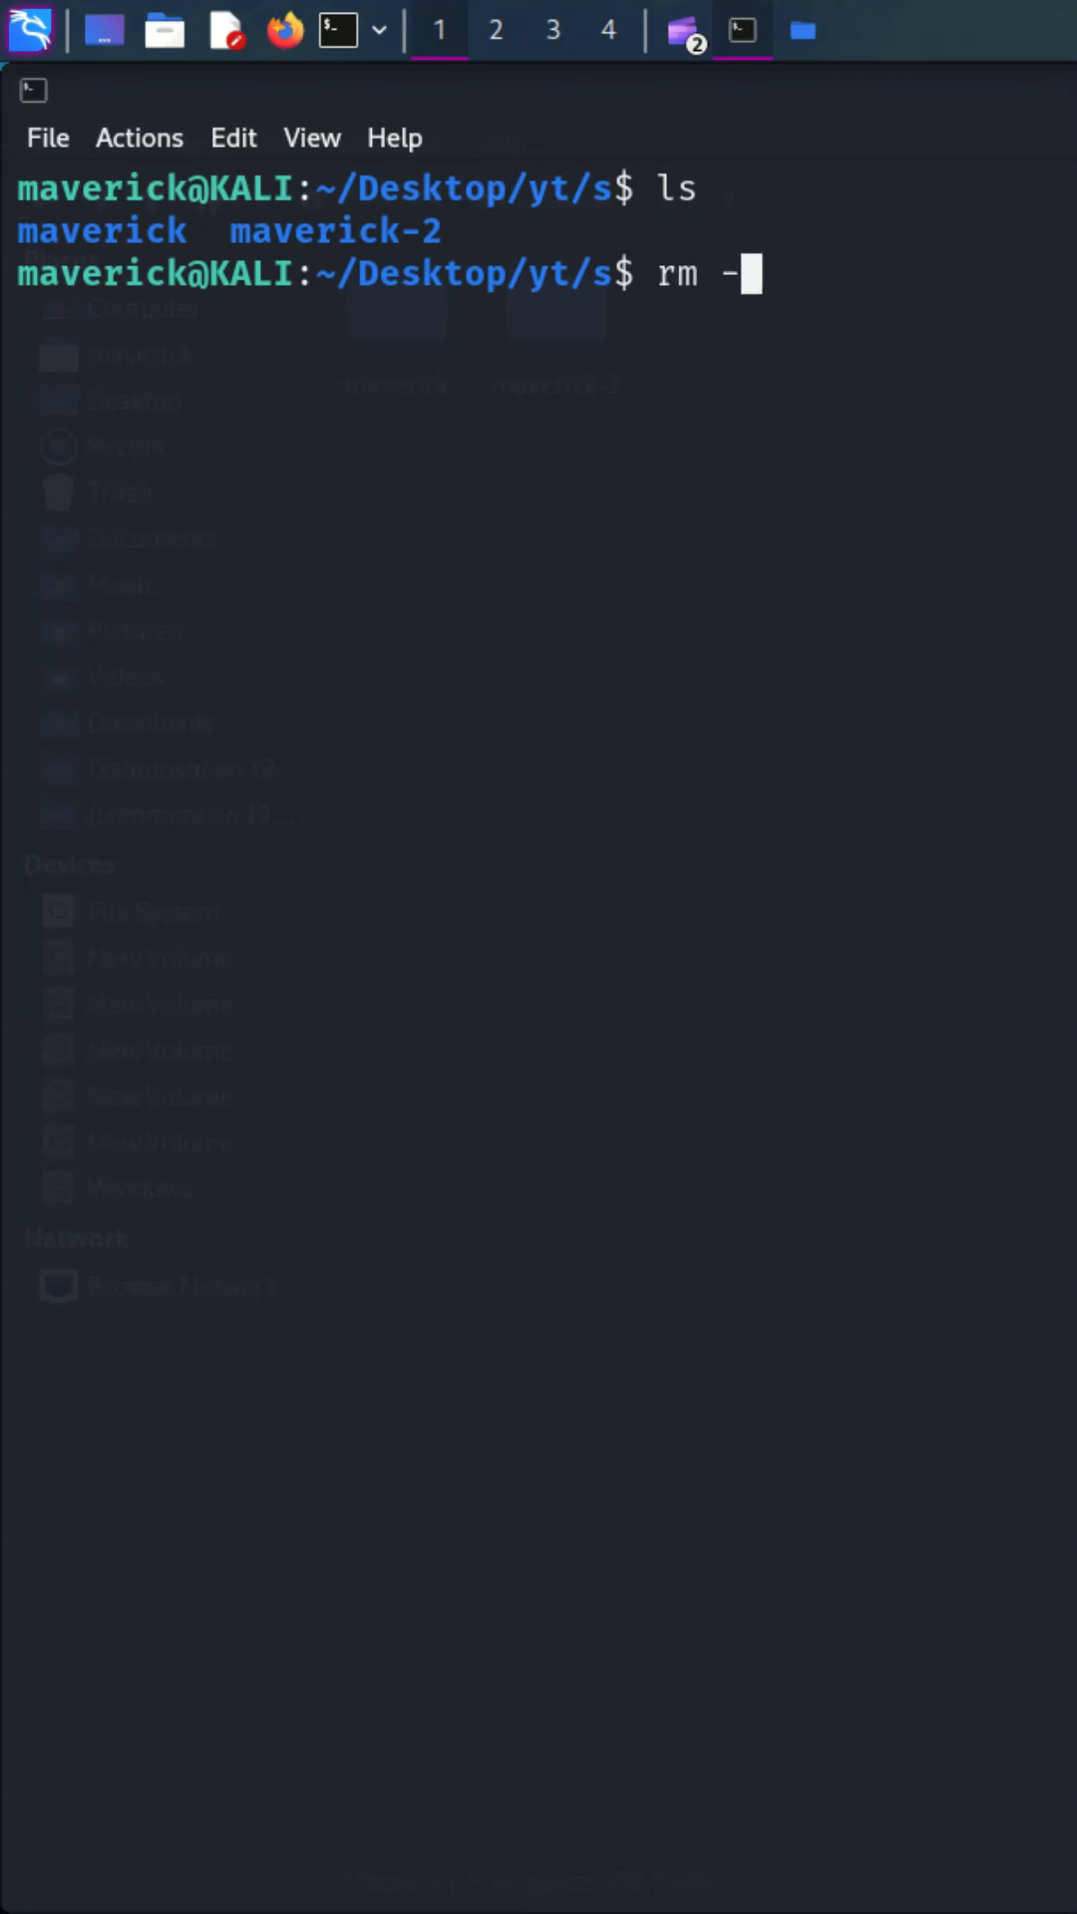
{"action": "type", "text": "ri maverick"}
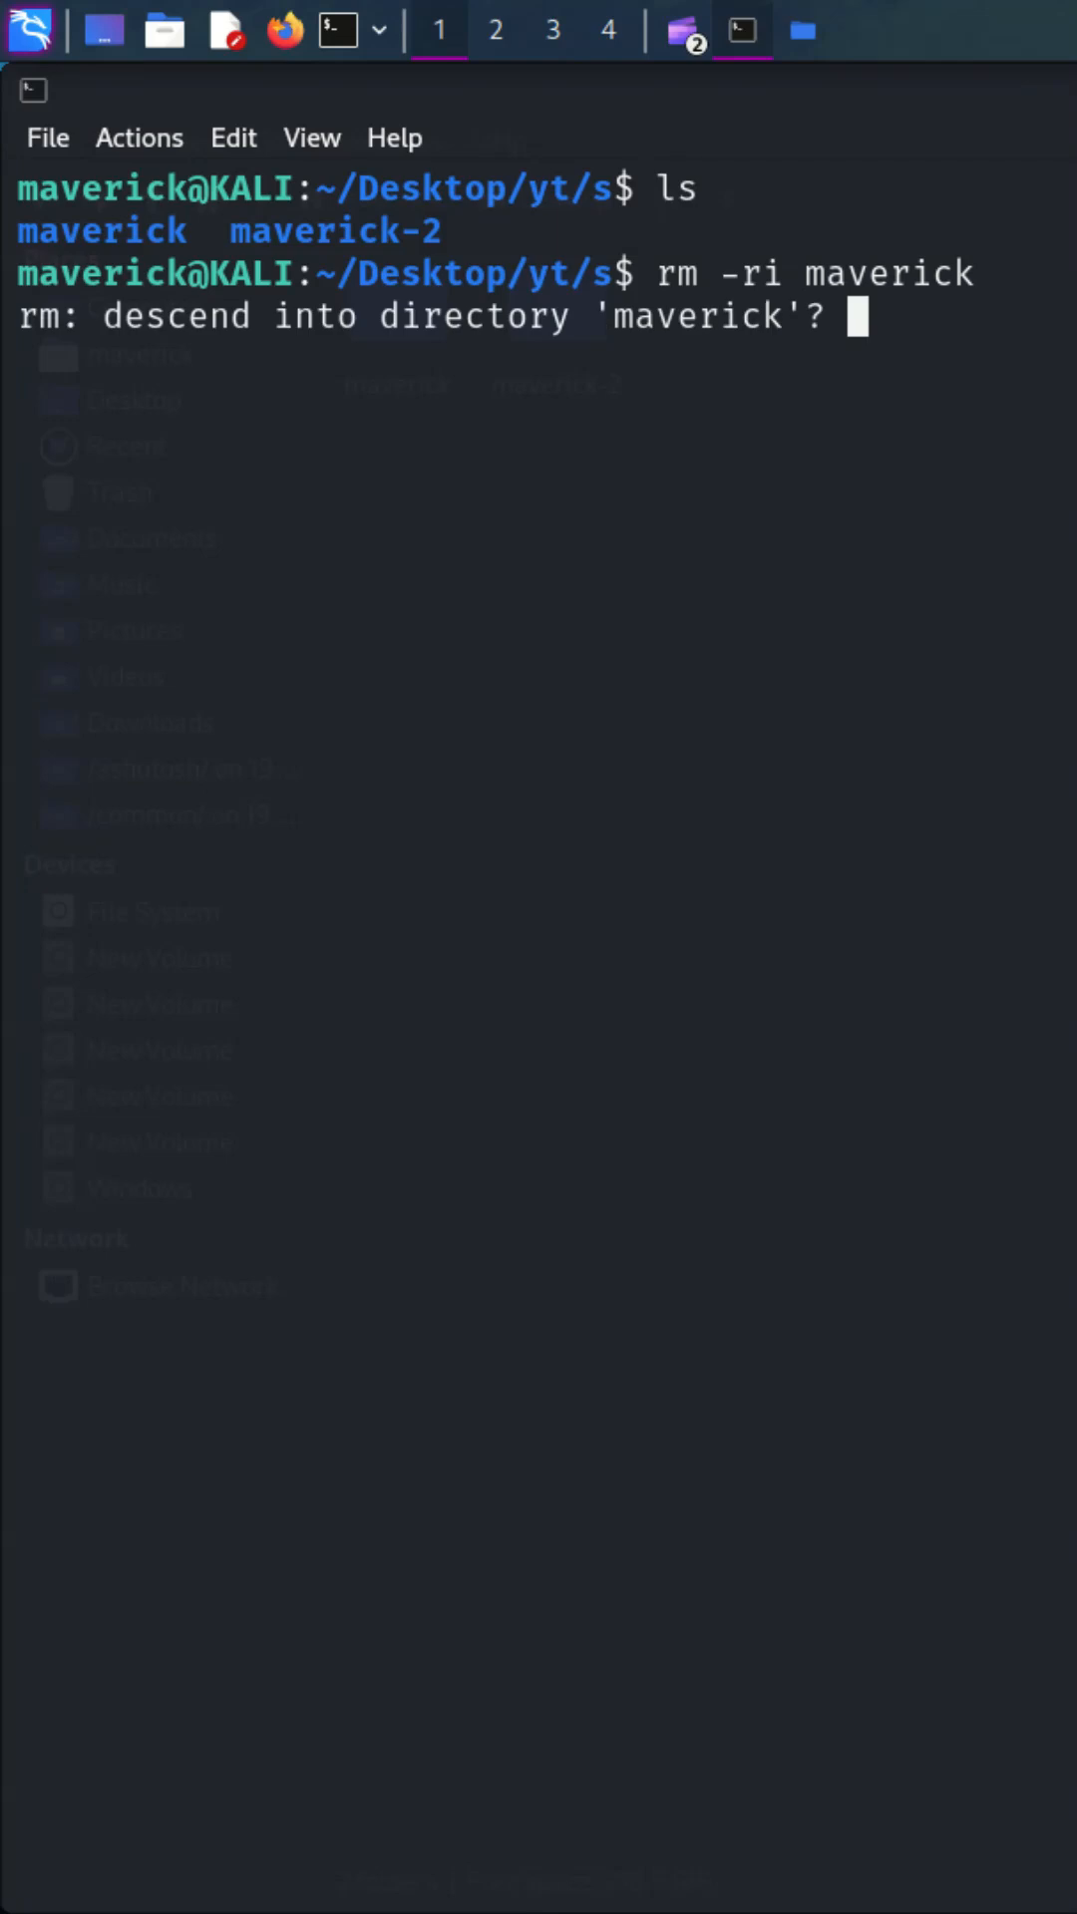
{"action": "type", "text": "y"}
{"action": "type", "text": "ls"}
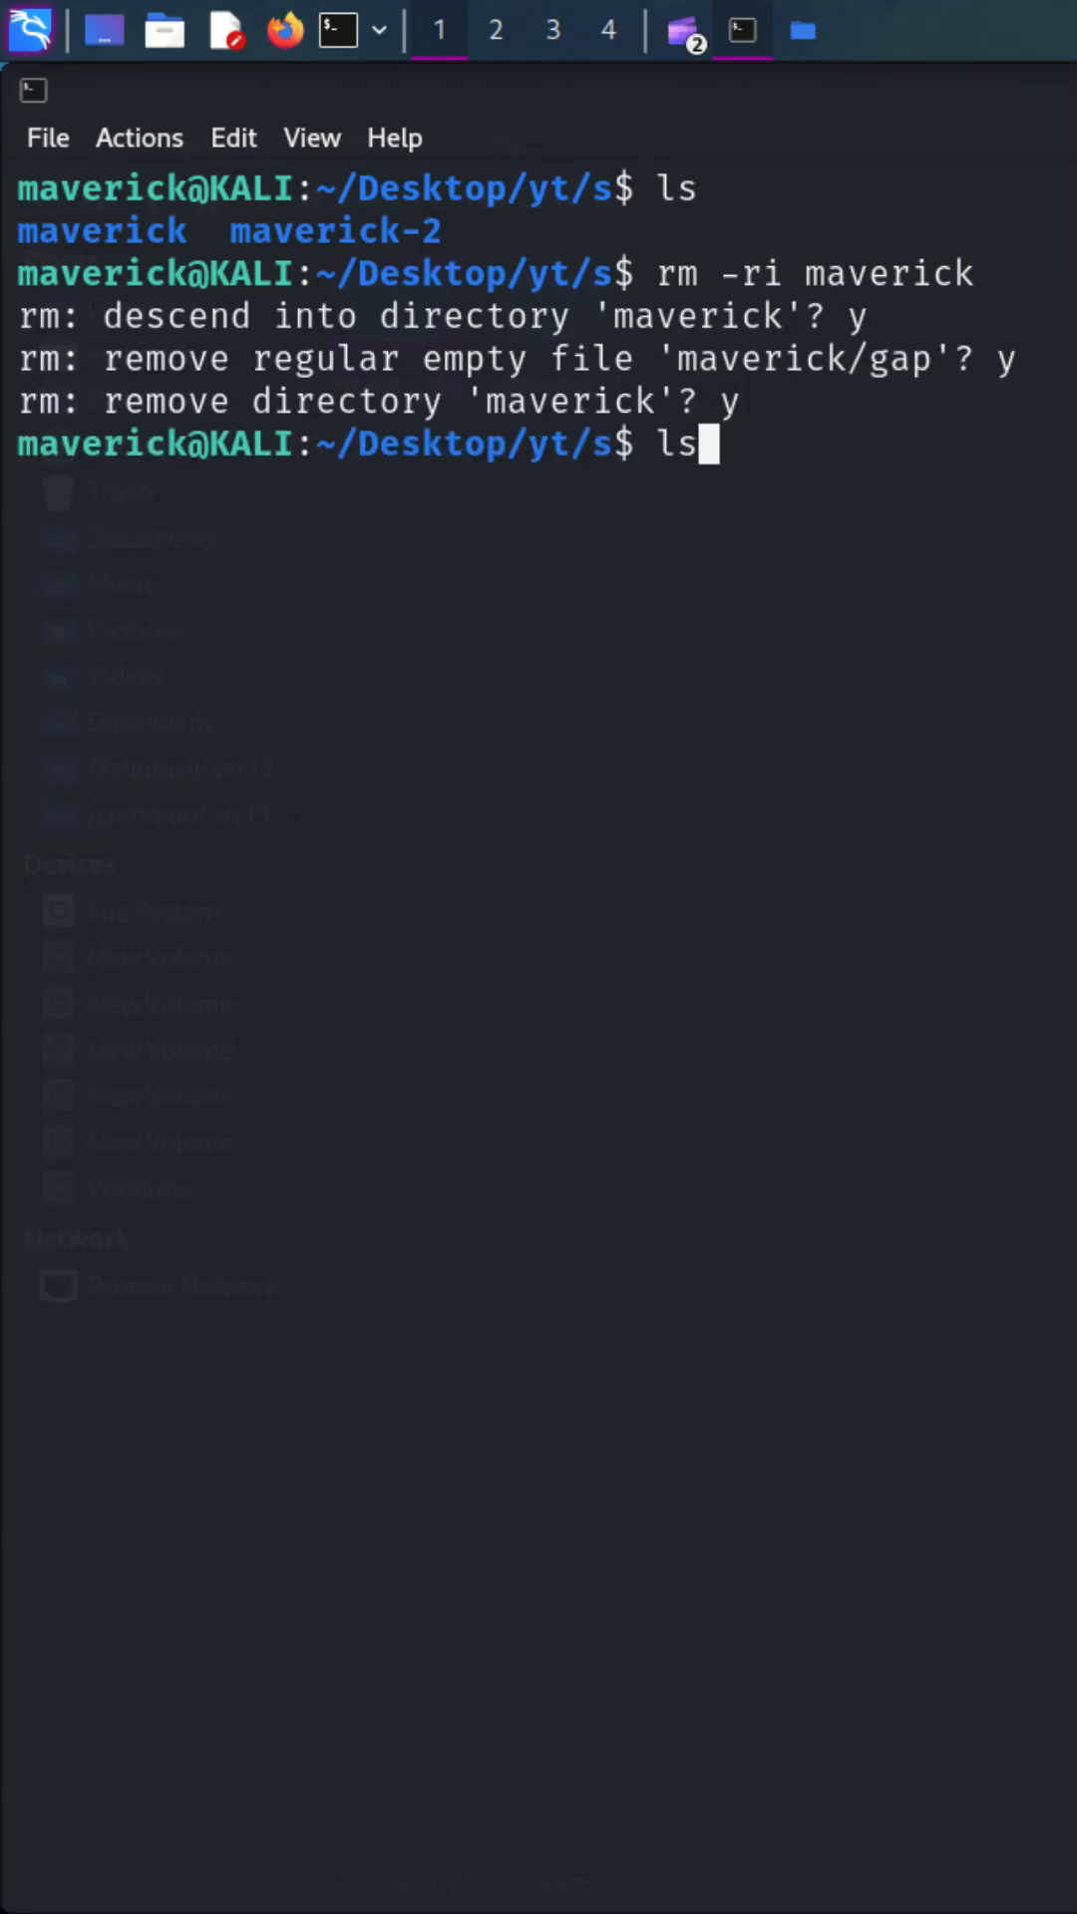
{"action": "key", "text": "Return"}
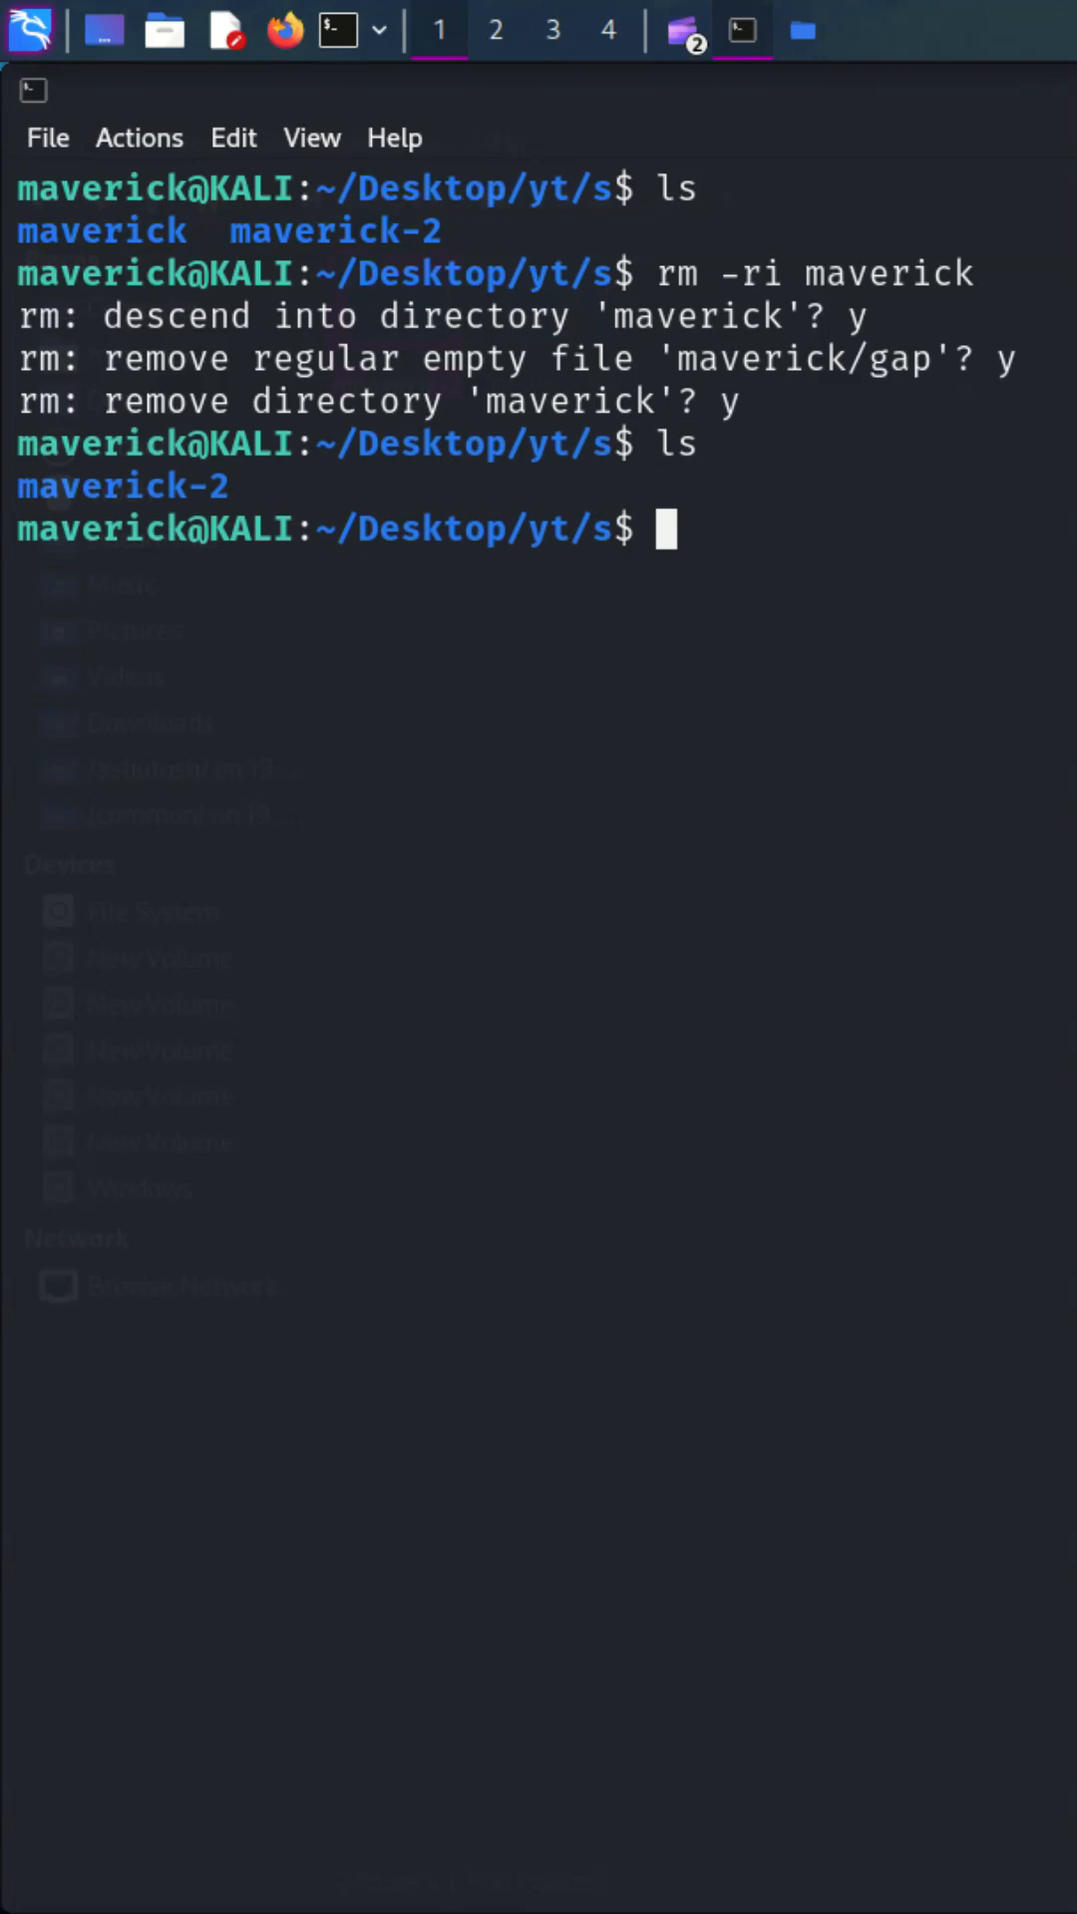
{"action": "type", "text": "rm -"}
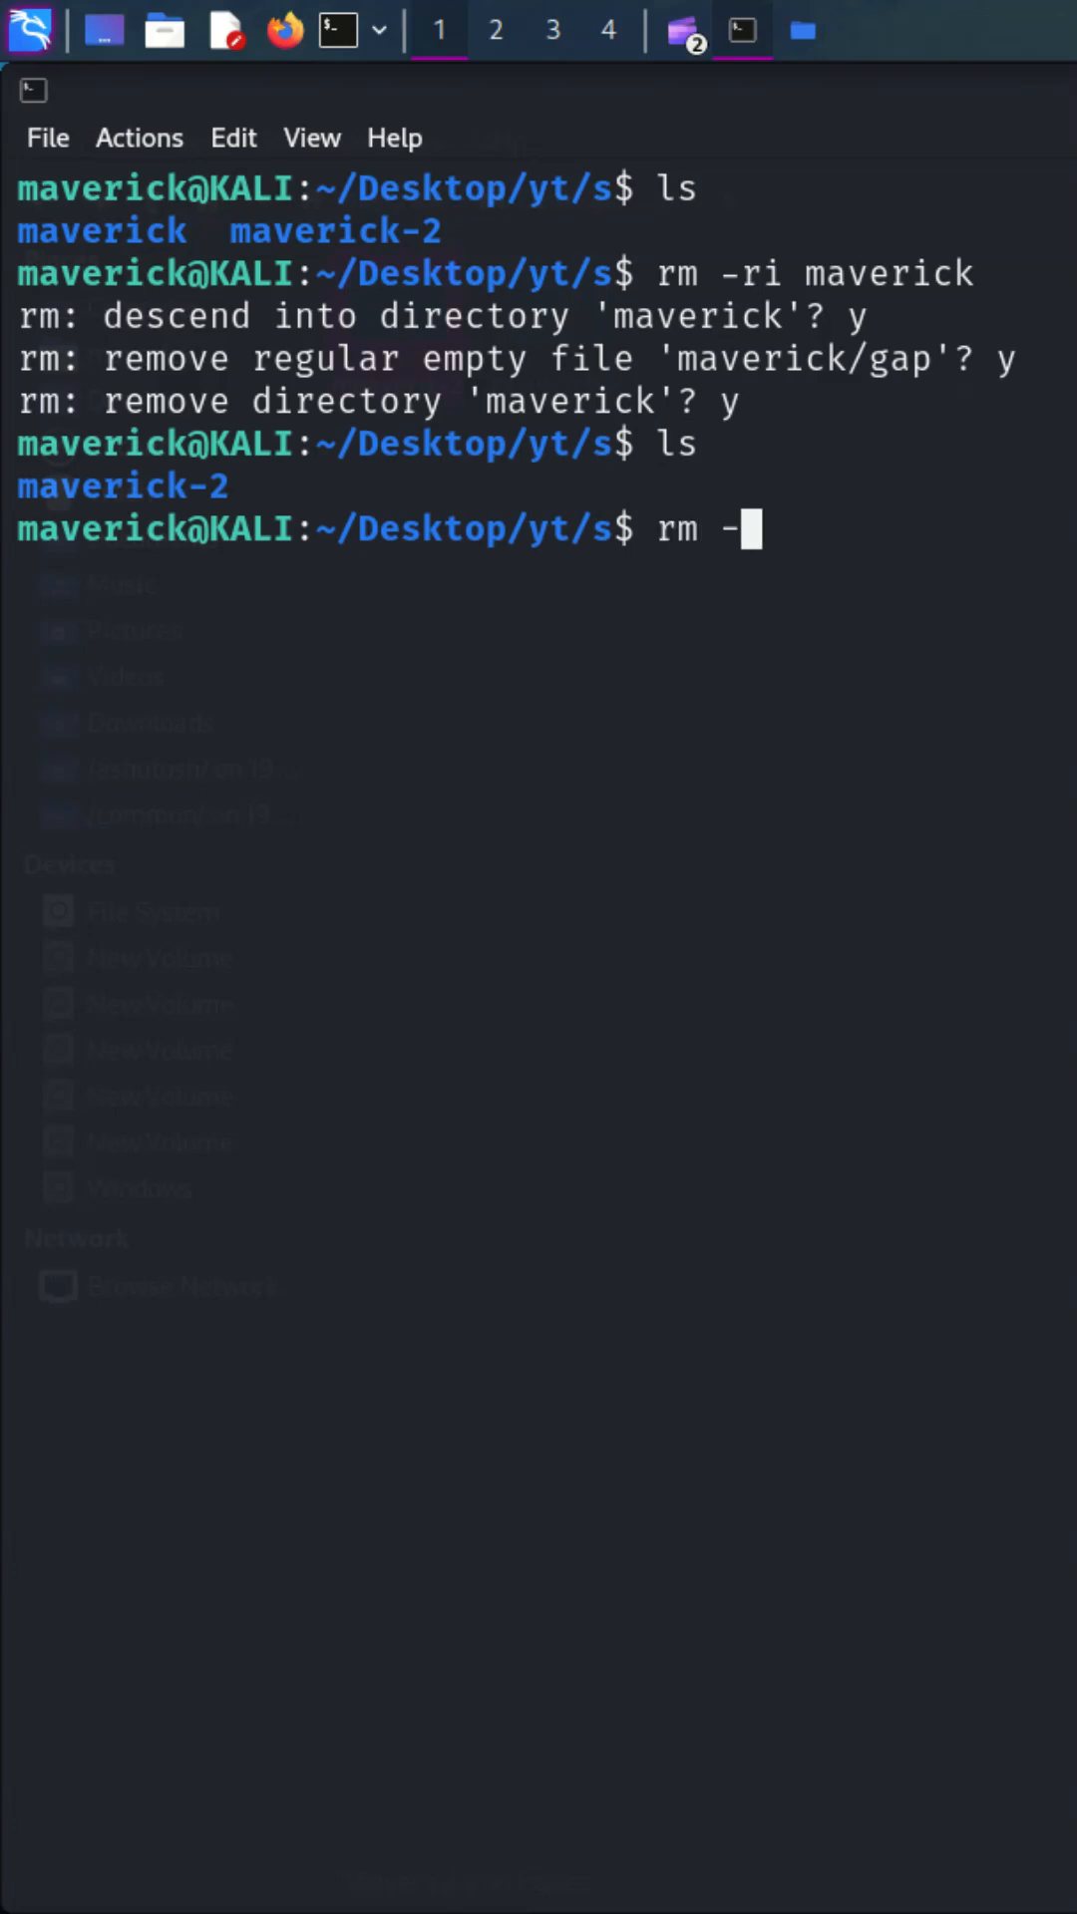